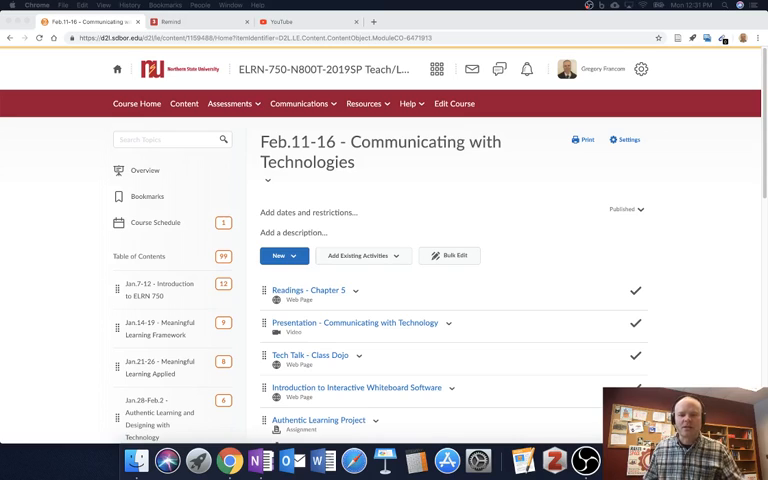
# Step: Show the Introduction to Interactive Whiteboard Software page and select a software name in its text
pyautogui.scroll(-3)
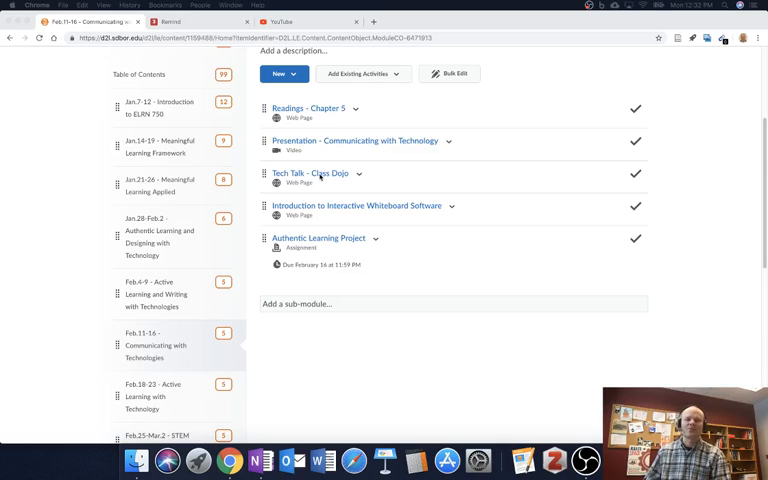
pyautogui.moveTo(408, 208)
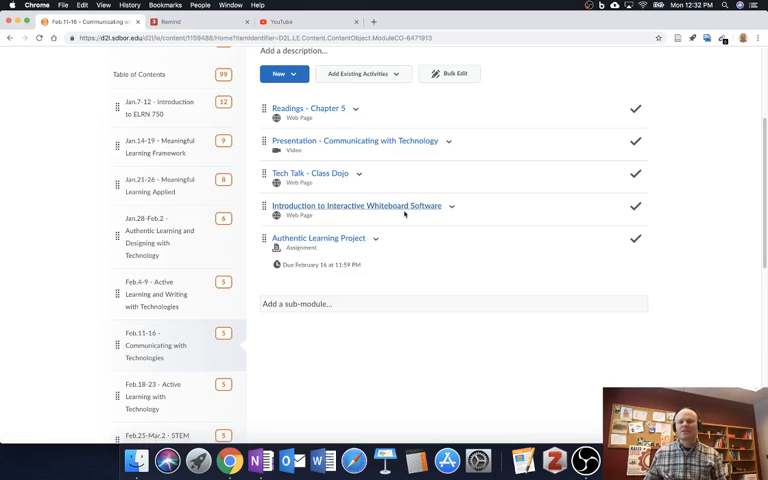
pyautogui.moveTo(404, 208)
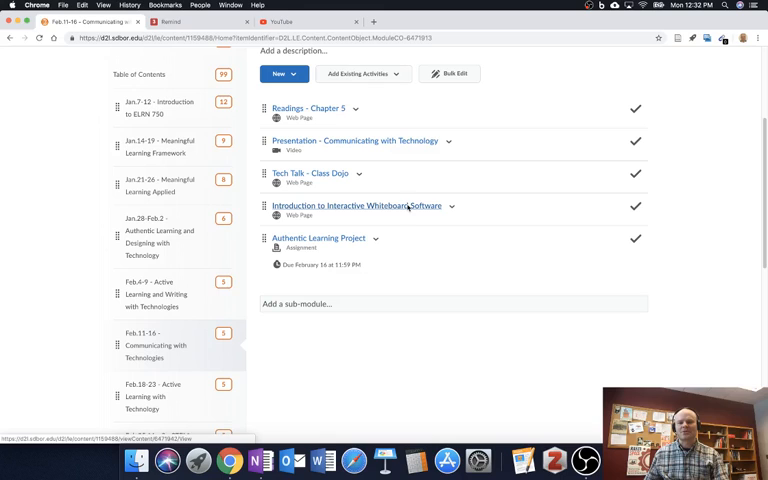
pyautogui.click(356, 206)
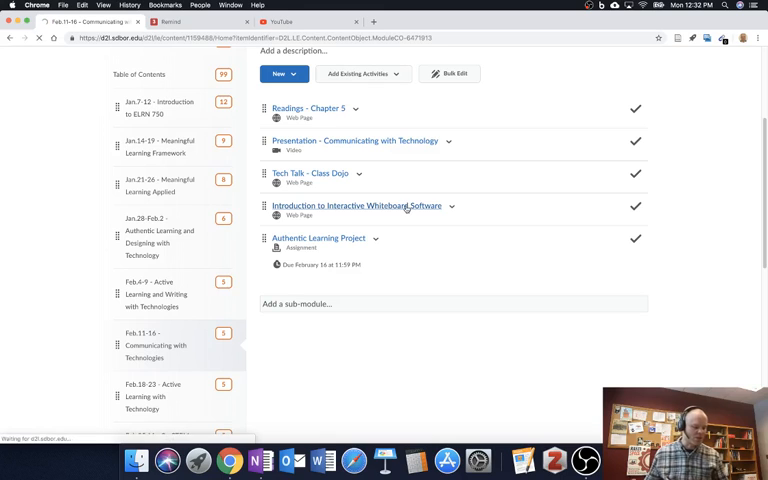
pyautogui.click(356, 204)
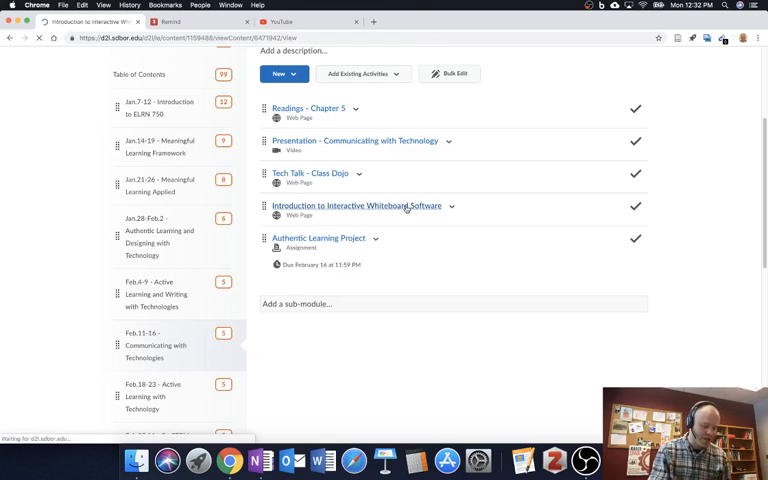
pyautogui.click(356, 204)
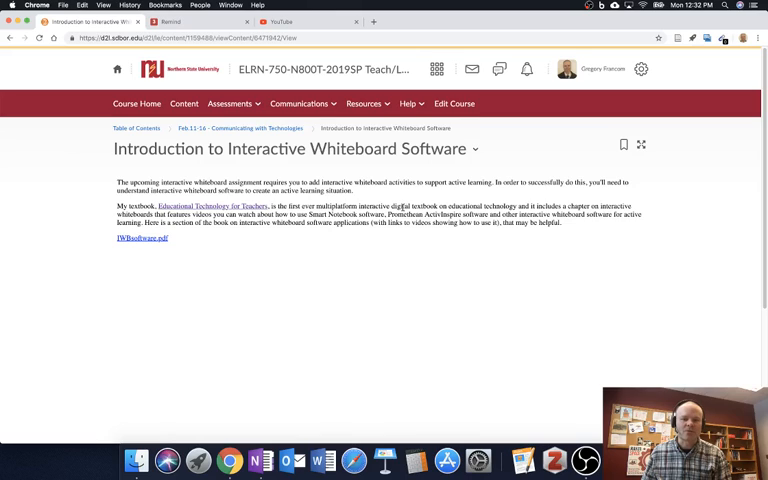
pyautogui.doubleClick(332, 216)
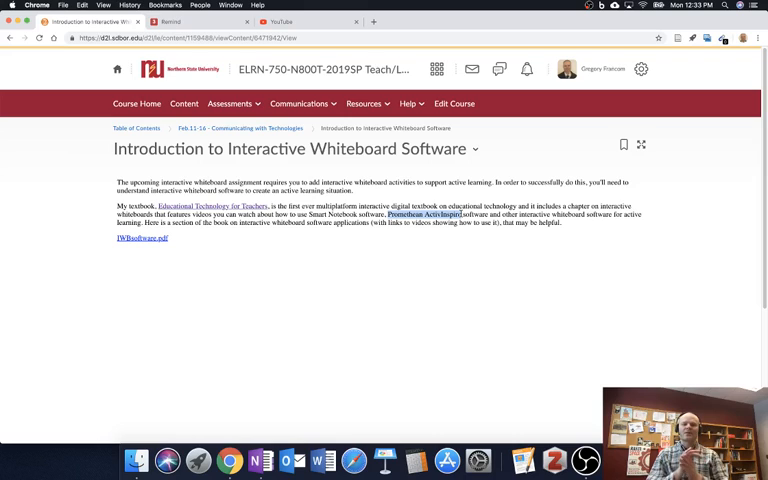
pyautogui.moveTo(396, 24)
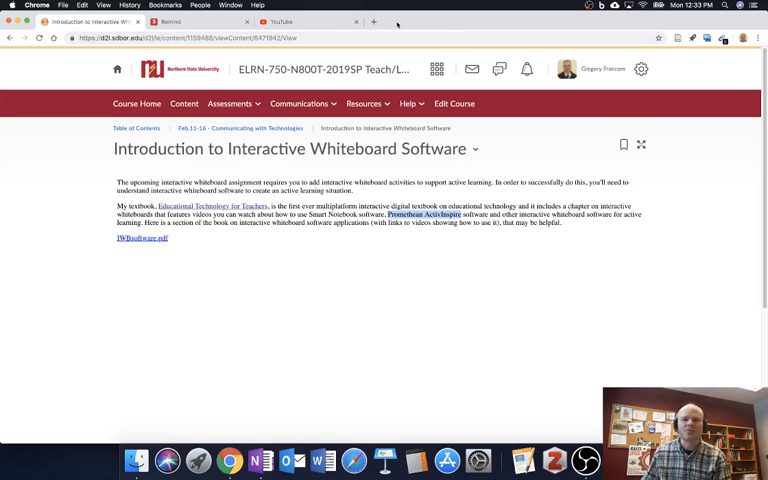
# Step: Search Google for 'open board' in a new tab, glance at YouTube, and return to the results
pyautogui.click(372, 20)
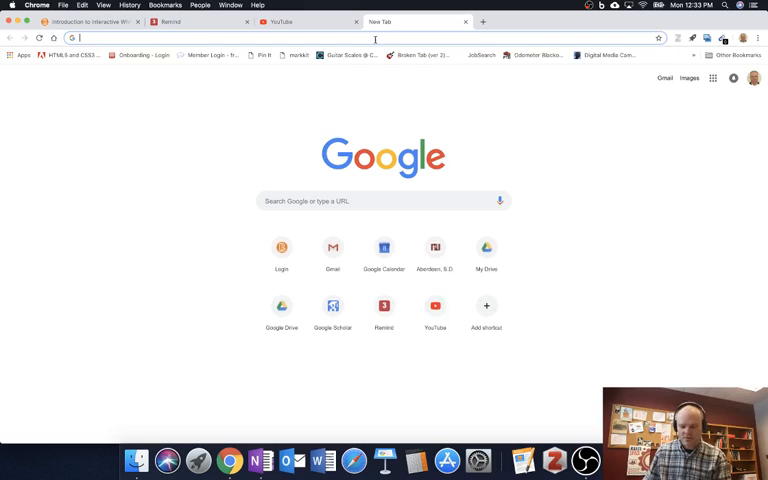
pyautogui.write('open')
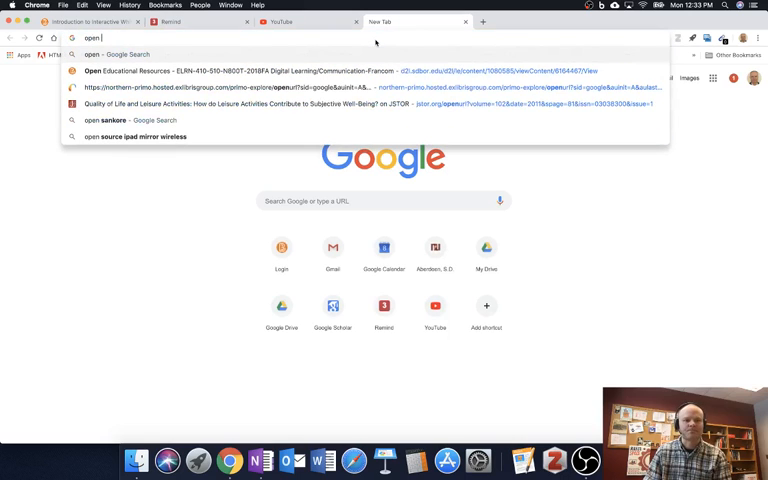
pyautogui.press('Return')
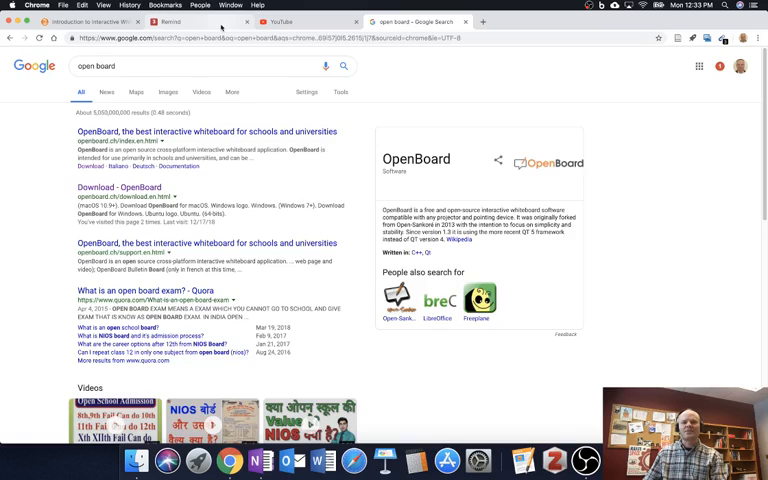
pyautogui.click(290, 20)
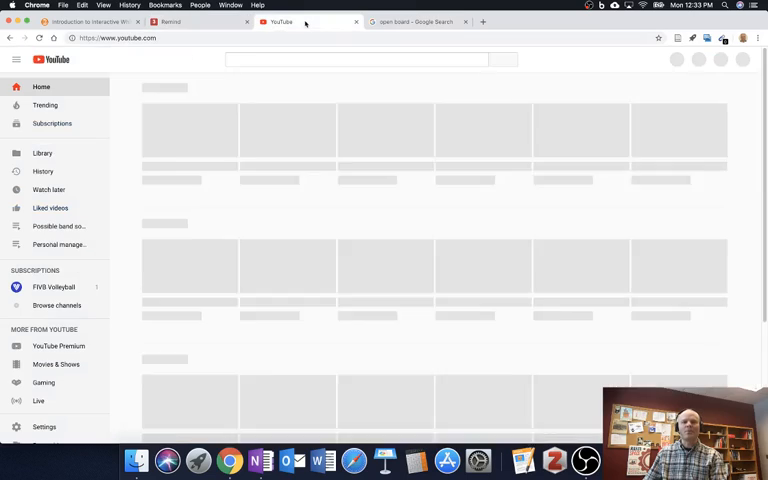
pyautogui.click(410, 22)
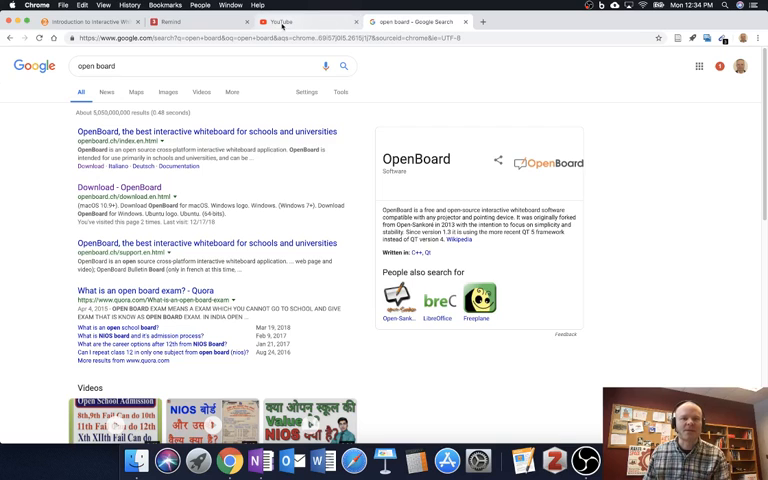
# Step: Return to the Brightspace module and show the Authentic Learning Project assignment page
pyautogui.click(96, 20)
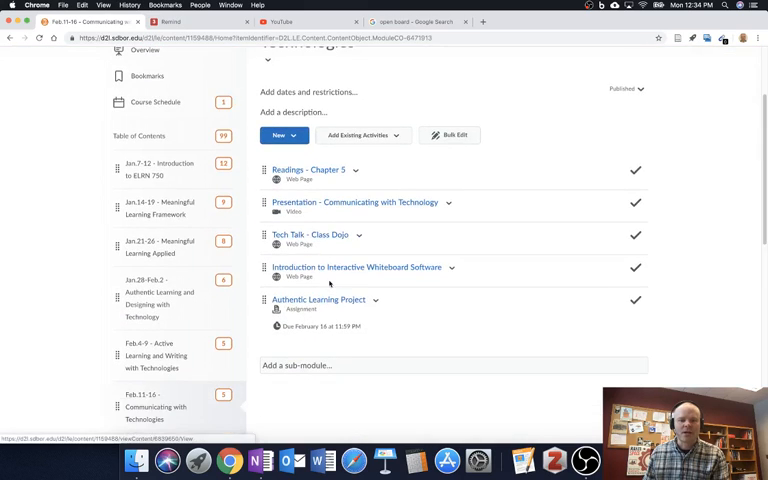
pyautogui.scroll(-3)
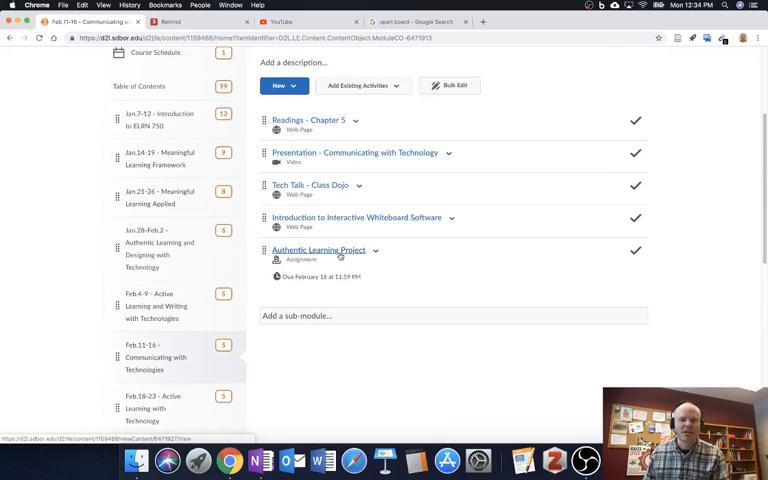
pyautogui.click(320, 250)
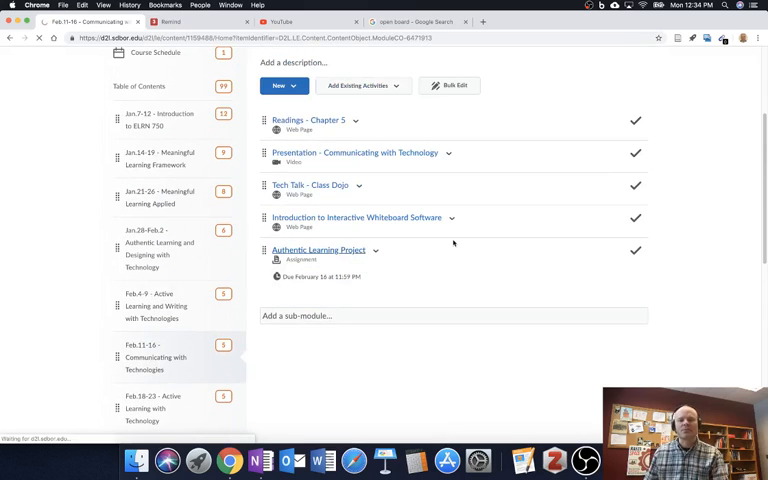
pyautogui.click(318, 250)
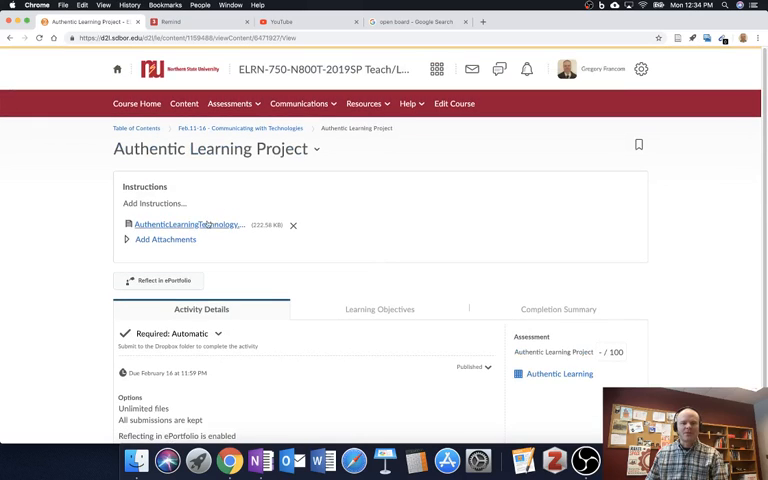
# Step: Zoom in on the attached Authentic Learning Project document in the viewer
pyautogui.click(188, 224)
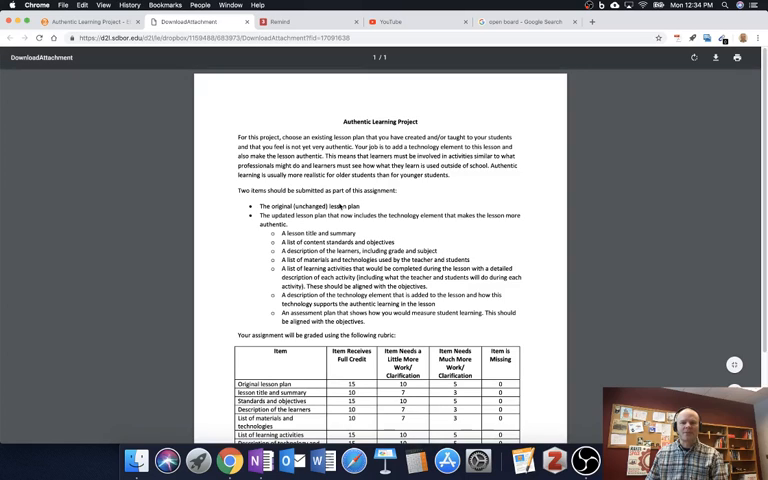
pyautogui.scroll(3)
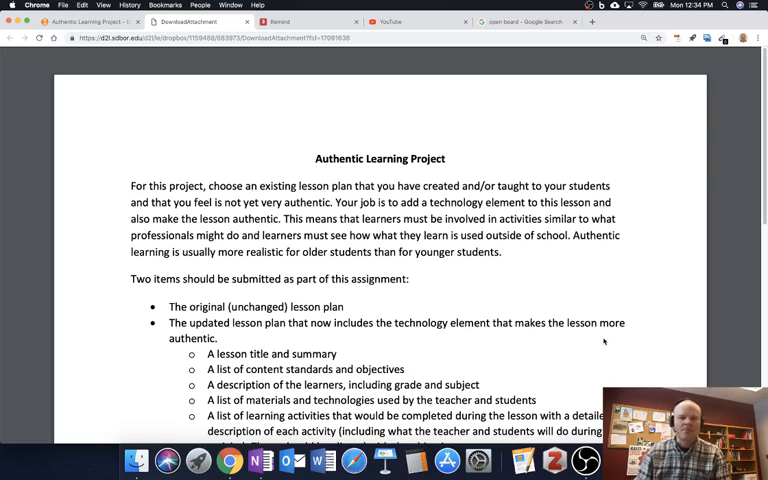
# Step: Scroll past the required submission items to the start of the grading rubric
pyautogui.scroll(-3)
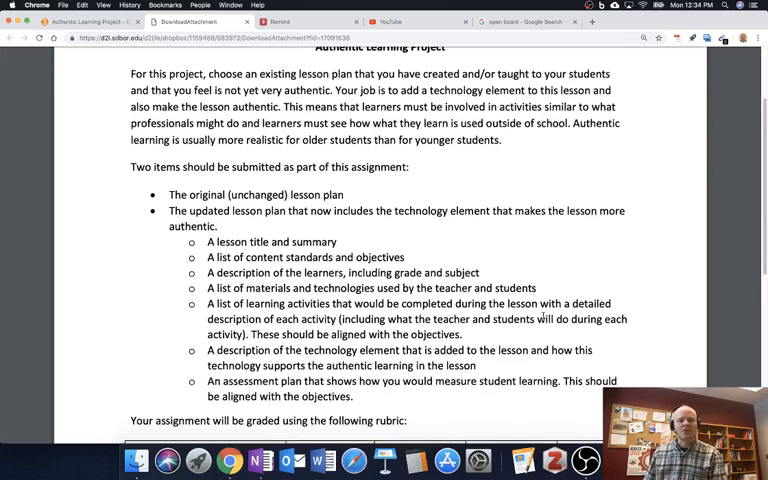
pyautogui.scroll(-3)
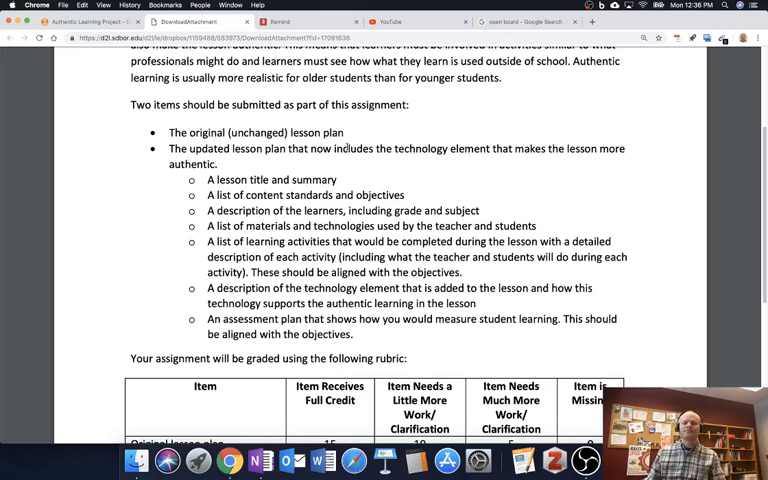
# Step: Scroll through the grading rubric table to review it
pyautogui.scroll(-3)
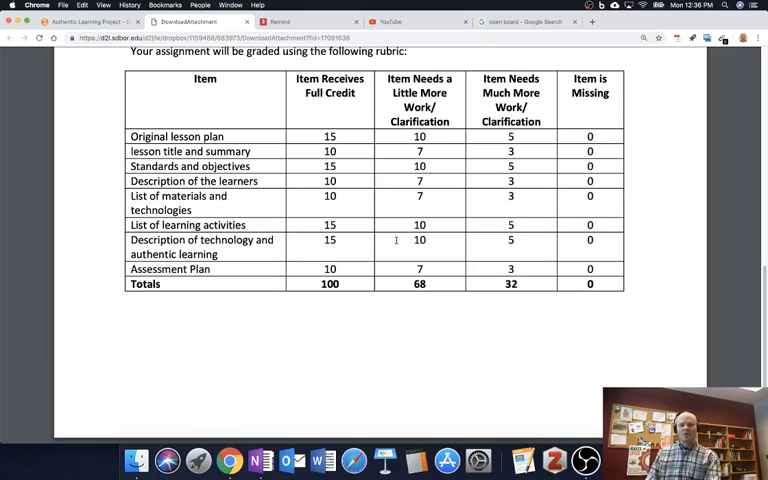
pyautogui.scroll(3)
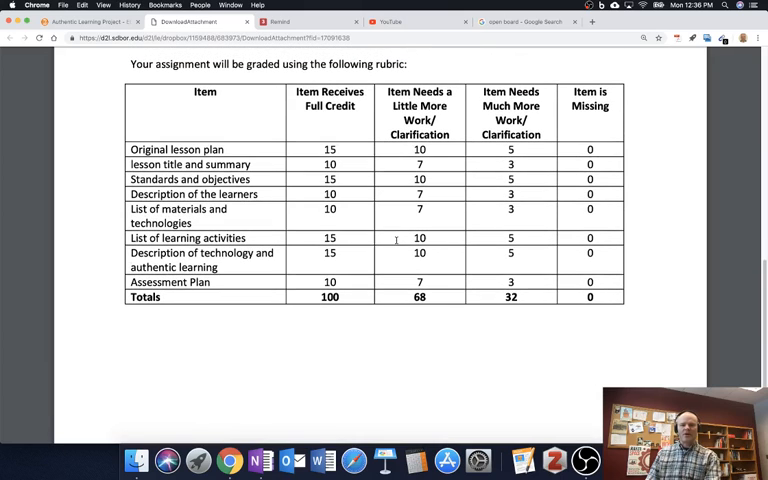
pyautogui.scroll(3)
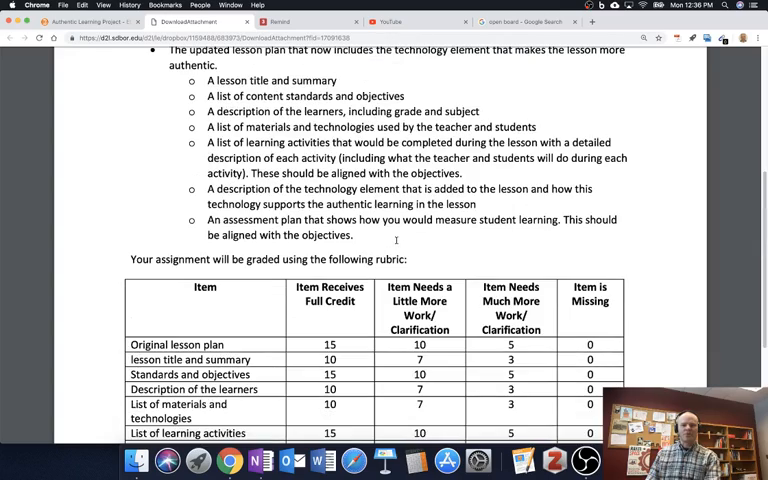
pyautogui.scroll(-3)
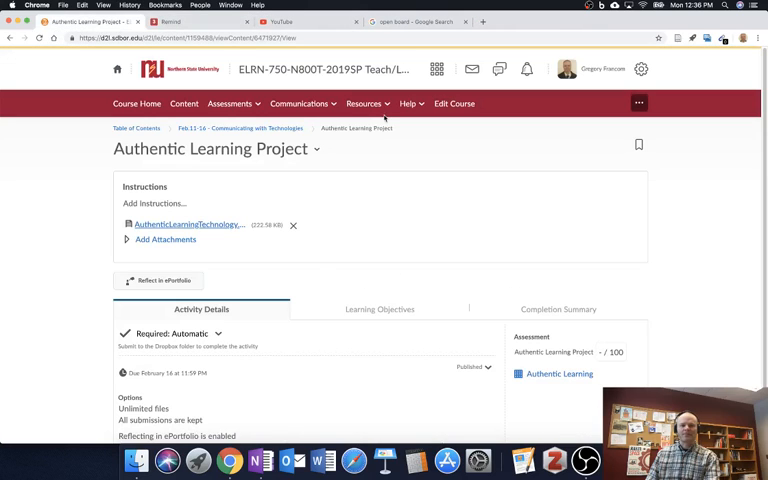
# Step: Return to the Feb 11-16 Communicating with Technologies module via the breadcrumb
pyautogui.click(236, 128)
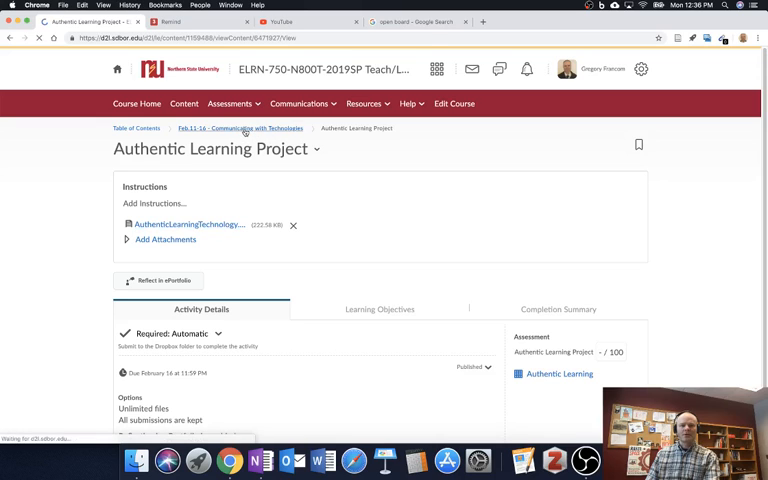
pyautogui.click(232, 128)
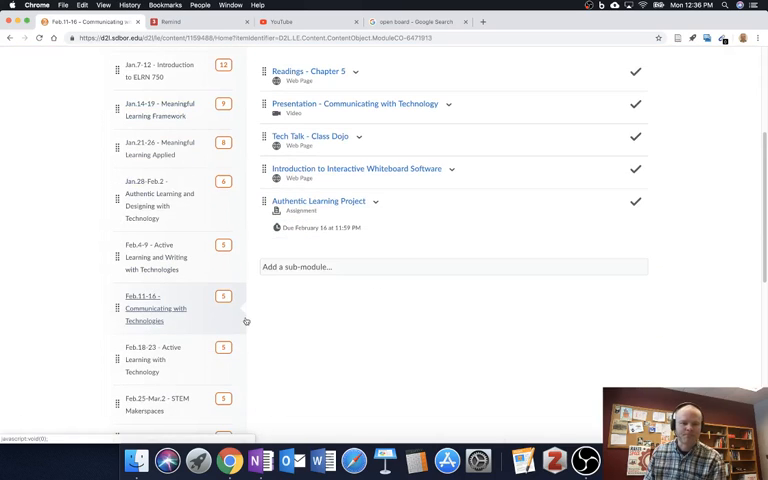
pyautogui.scroll(-3)
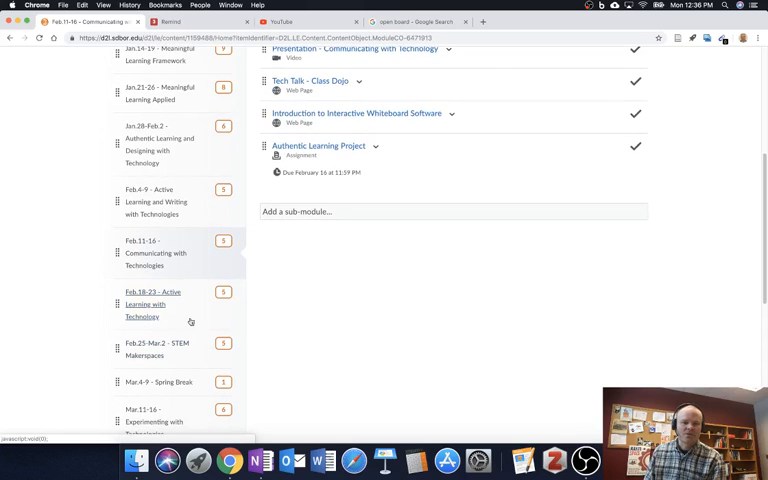
# Step: Browse the Feb 18-23 Active Learning module contents
pyautogui.click(152, 304)
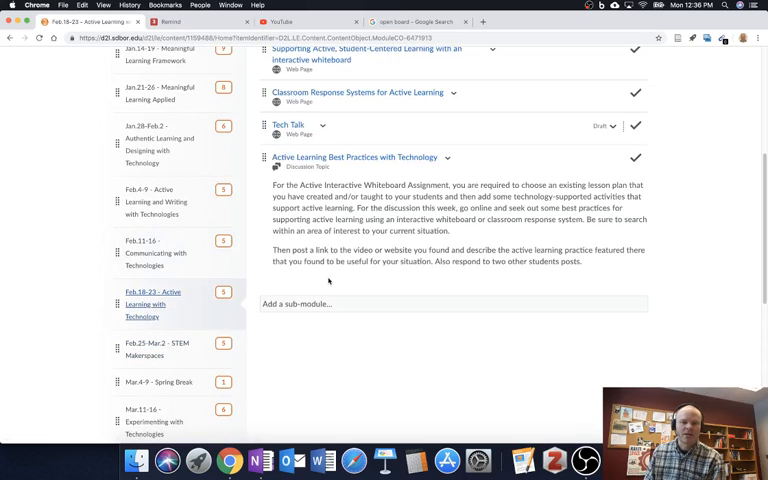
pyautogui.scroll(3)
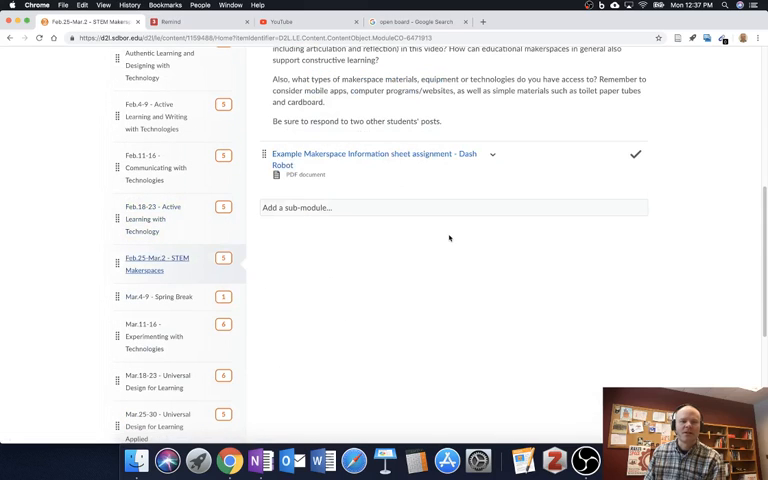
pyautogui.scroll(3)
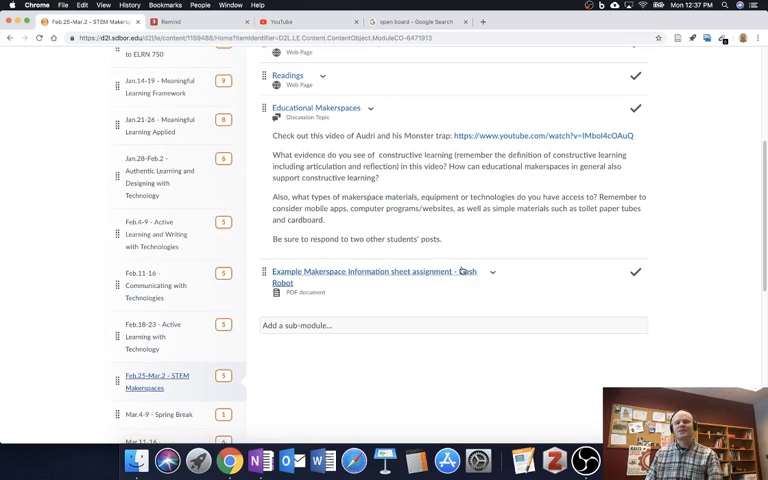
pyautogui.scroll(3)
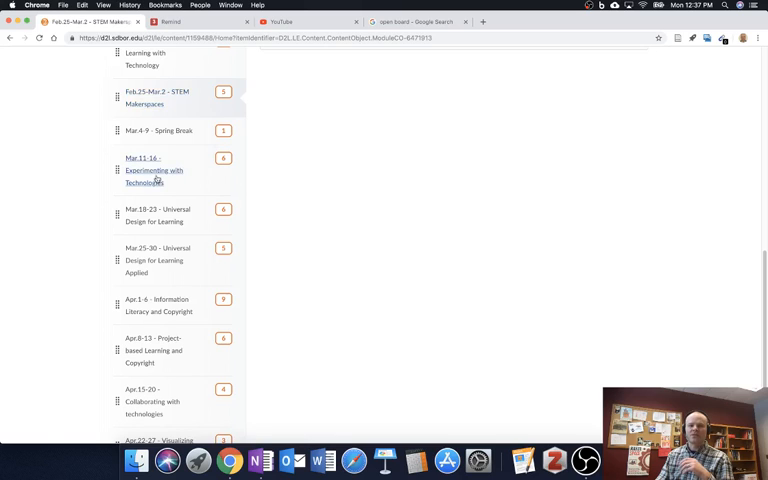
# Step: Show the Mar 11-16 Experimenting with Technologies module and scroll its content list
pyautogui.click(152, 170)
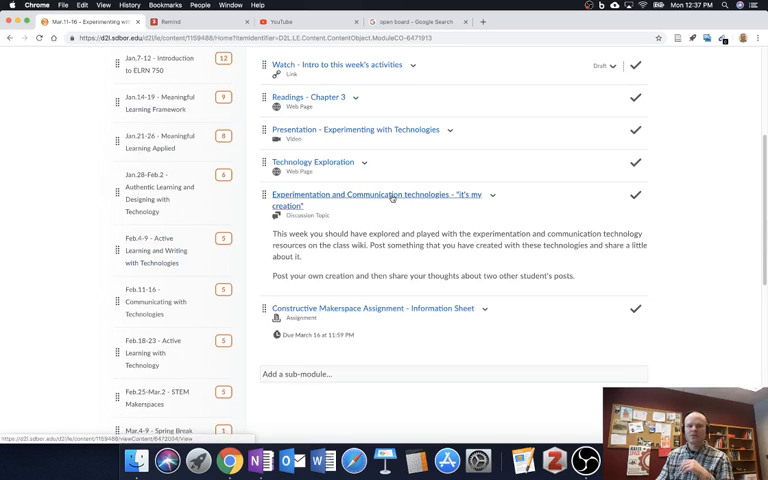
pyautogui.scroll(3)
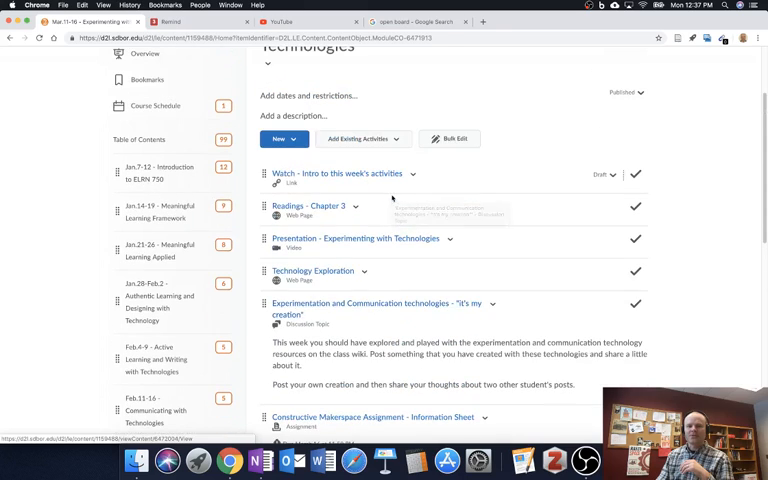
pyautogui.scroll(3)
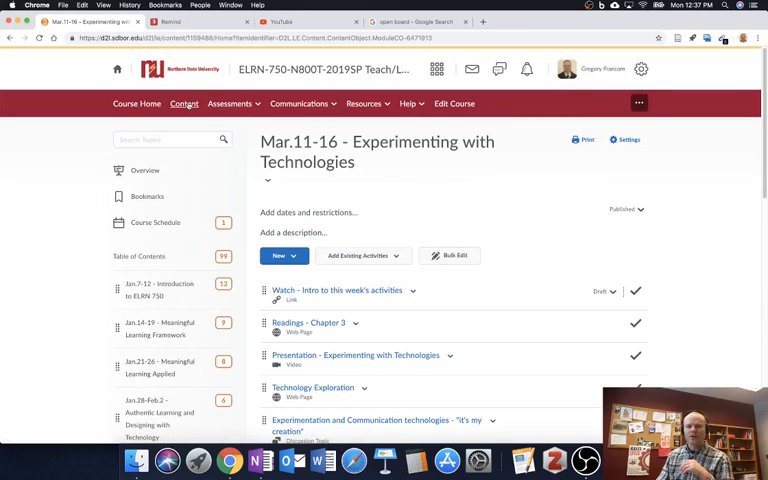